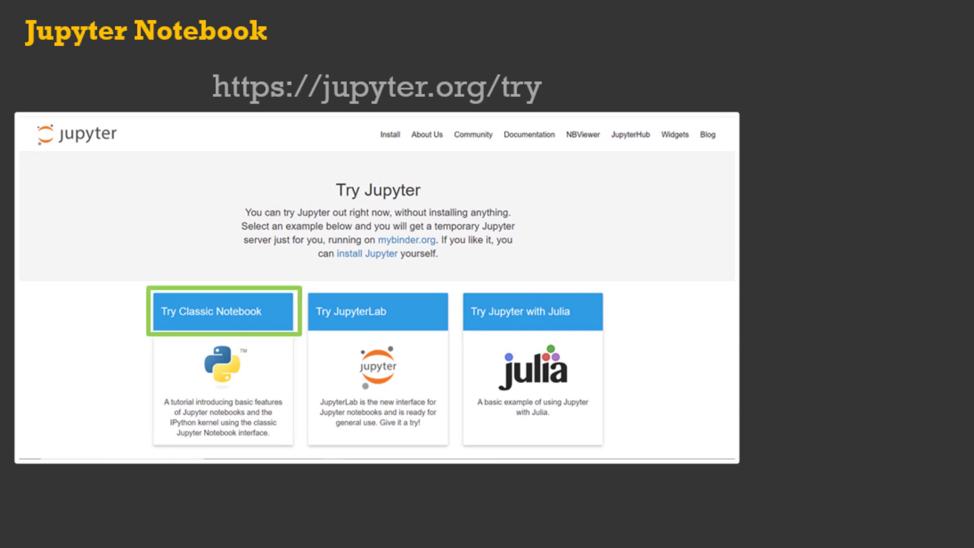
- Reveal the Index page, the File > New Notebook > Python 3 steps, and the empty Untitled notebook
click(222, 311)
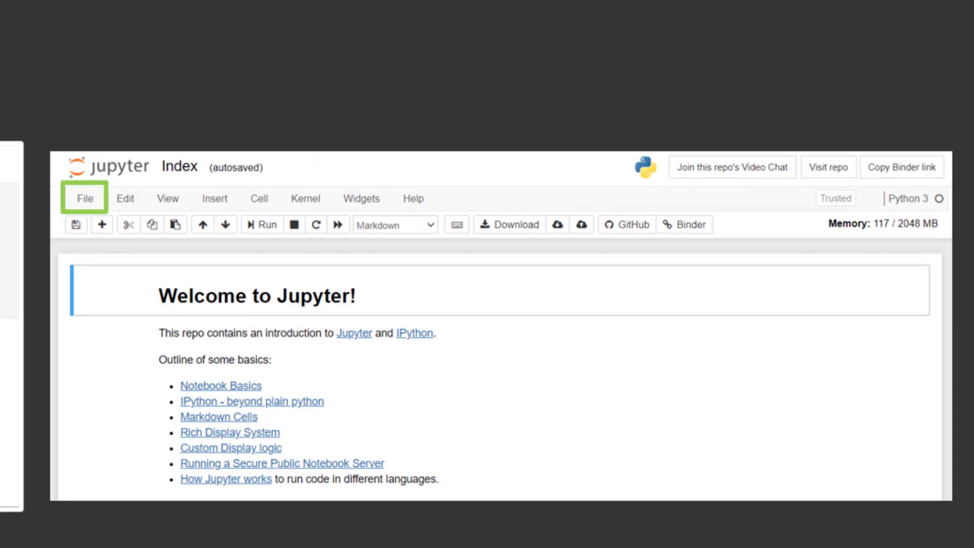
click(84, 198)
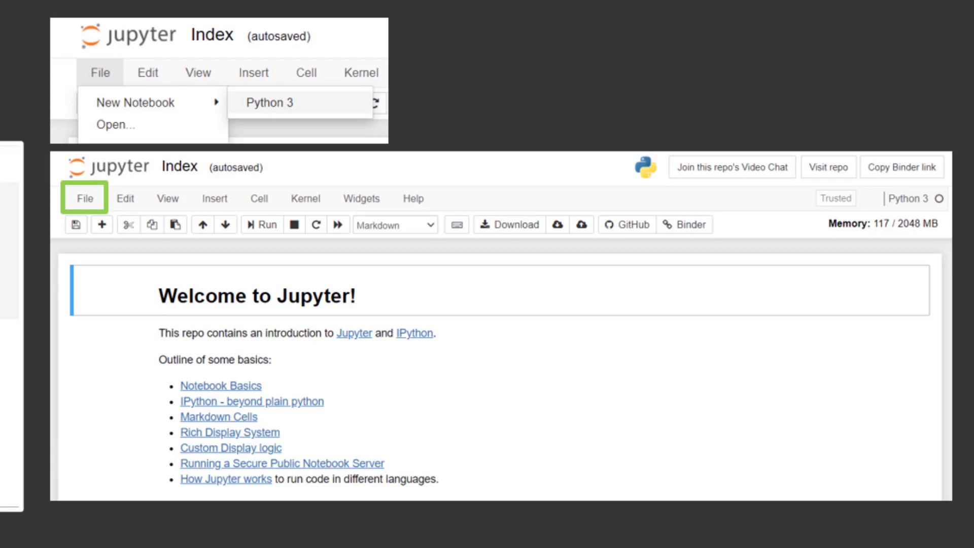
mouse_move(270, 103)
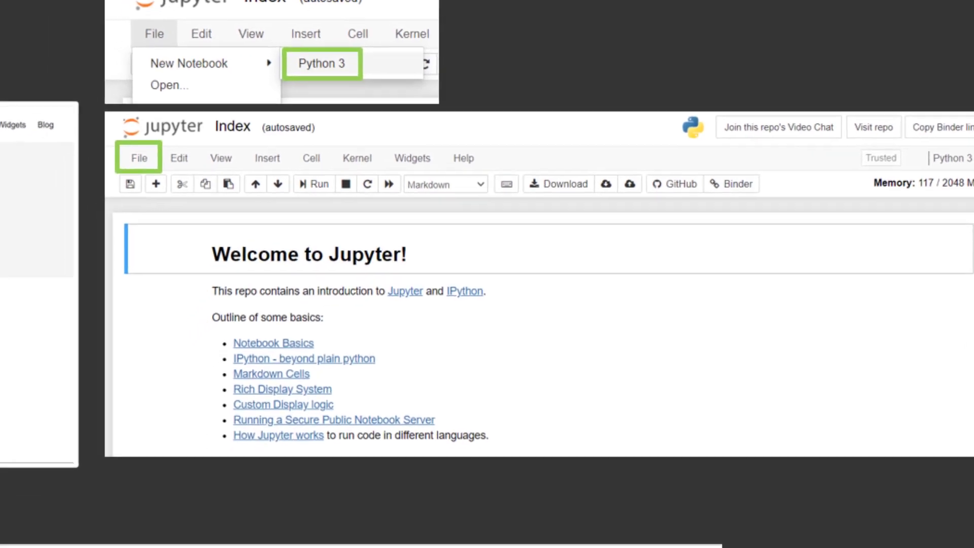
click(322, 62)
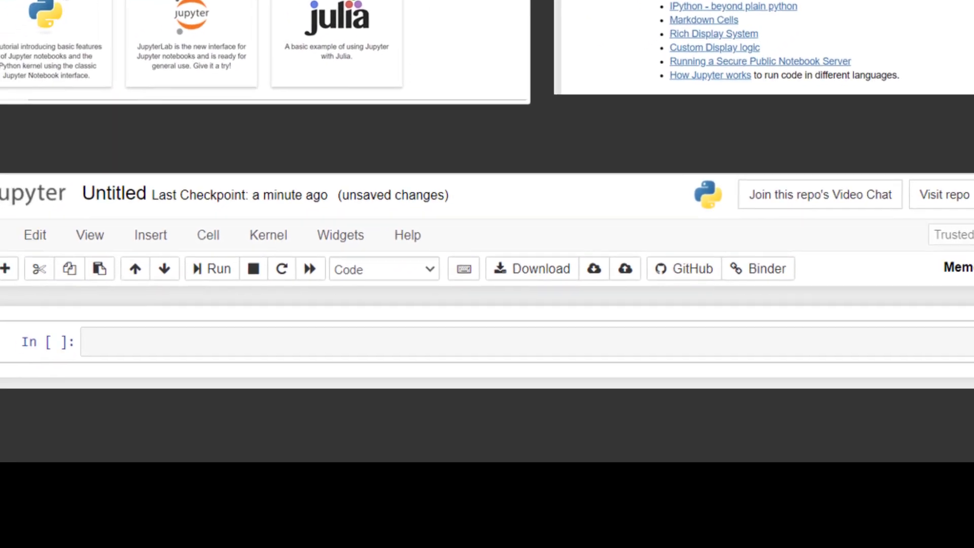
scroll(up, 3)
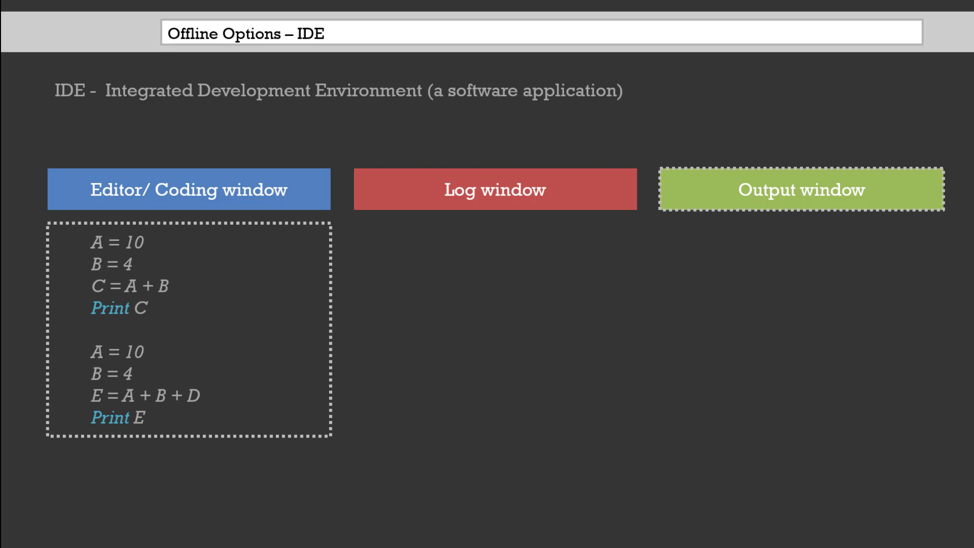
- Advance the IDE slide to the point explaining the editor, log and output windows
key(Right)
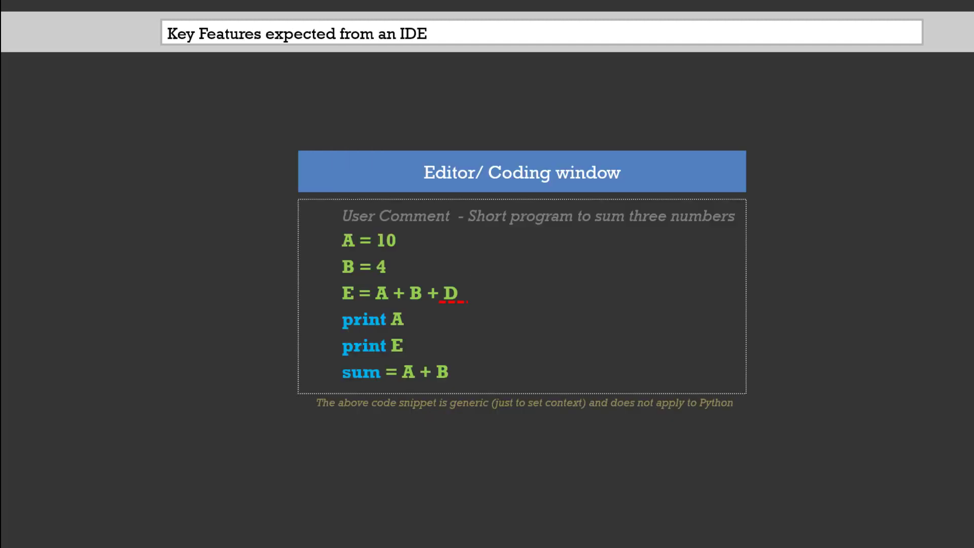